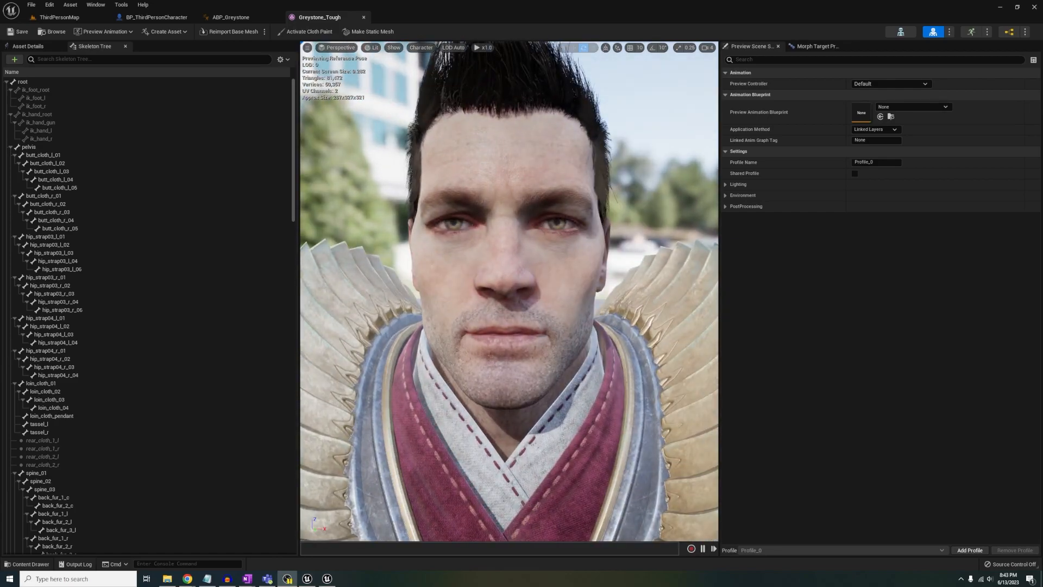
# - Filter the skeleton tree by 'lid' and select the eyelid bones to see them on the face
pyautogui.write('lid')
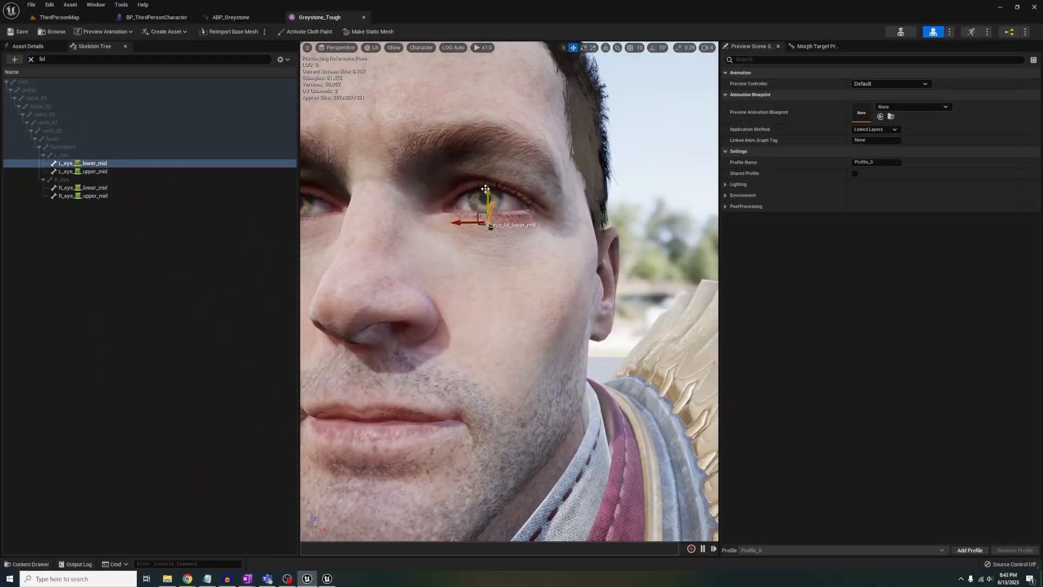
pyautogui.click(82, 171)
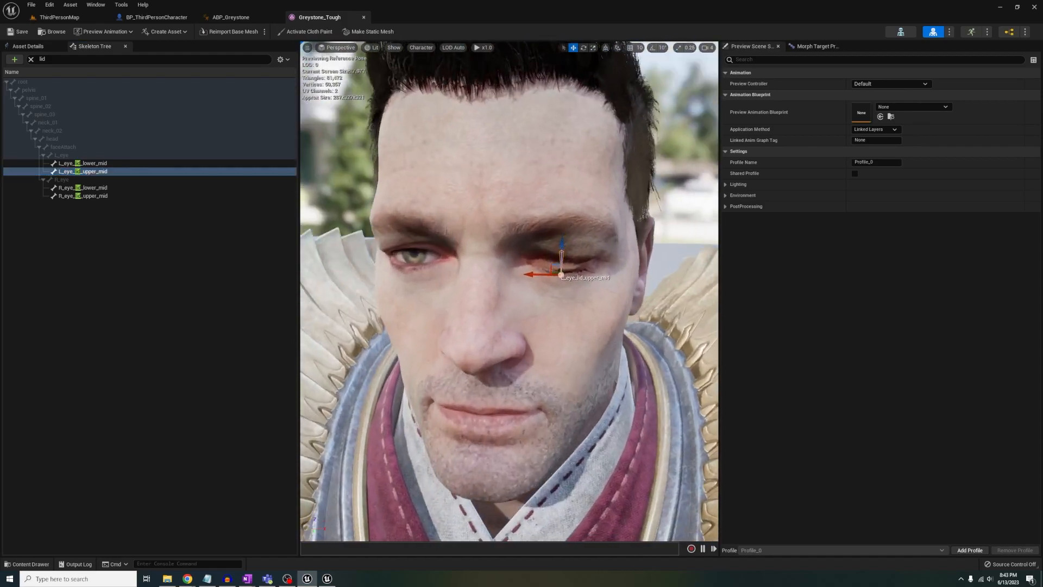
pyautogui.click(83, 196)
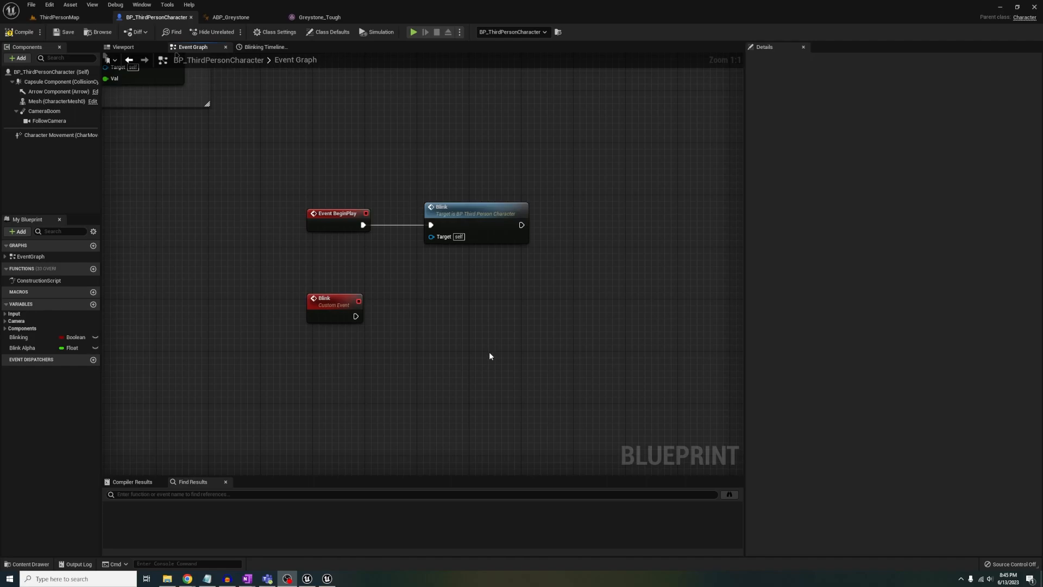
# - Add a timeline node named Blinking and open its curve editor
pyautogui.click(19, 336)
pyautogui.write('add timelien')
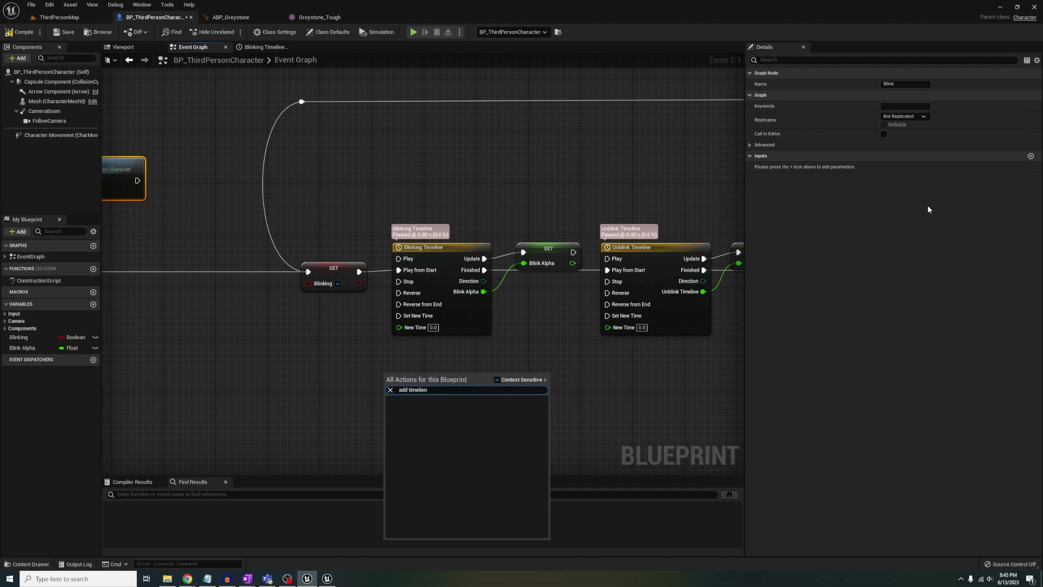
pyautogui.click(412, 389)
pyautogui.write('Blinking')
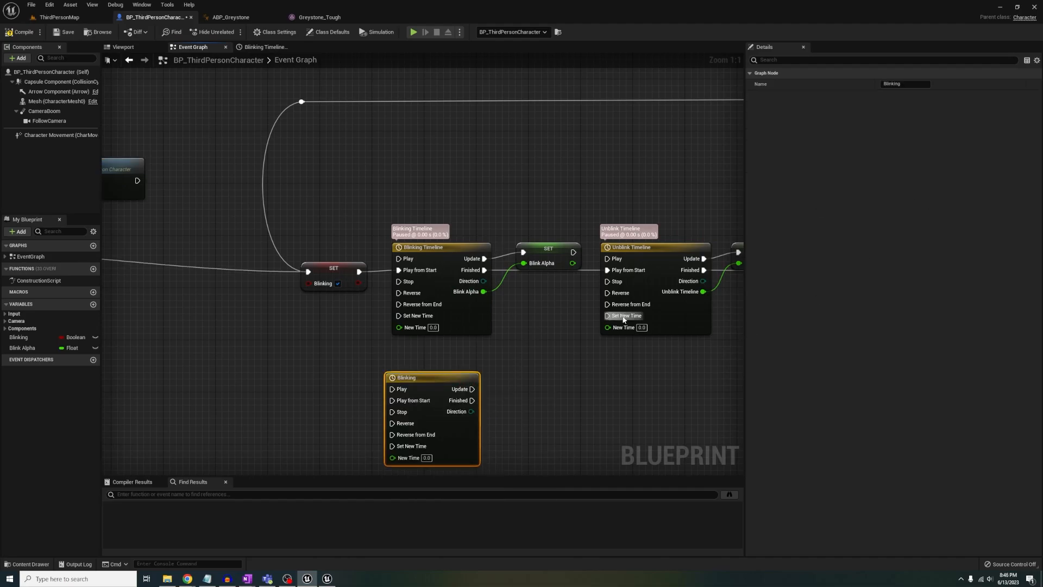
pyautogui.moveTo(551, 296)
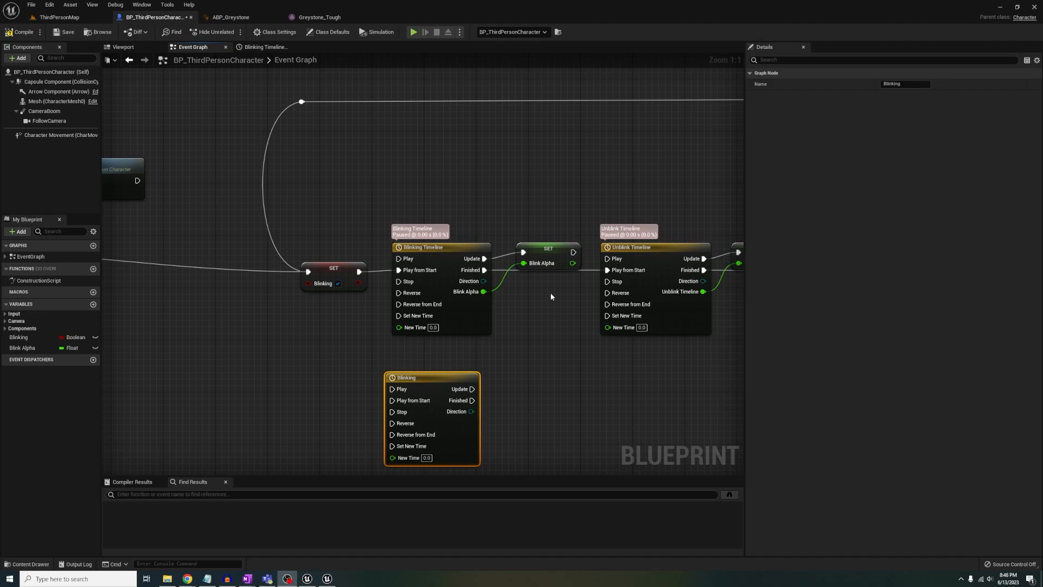
pyautogui.click(264, 47)
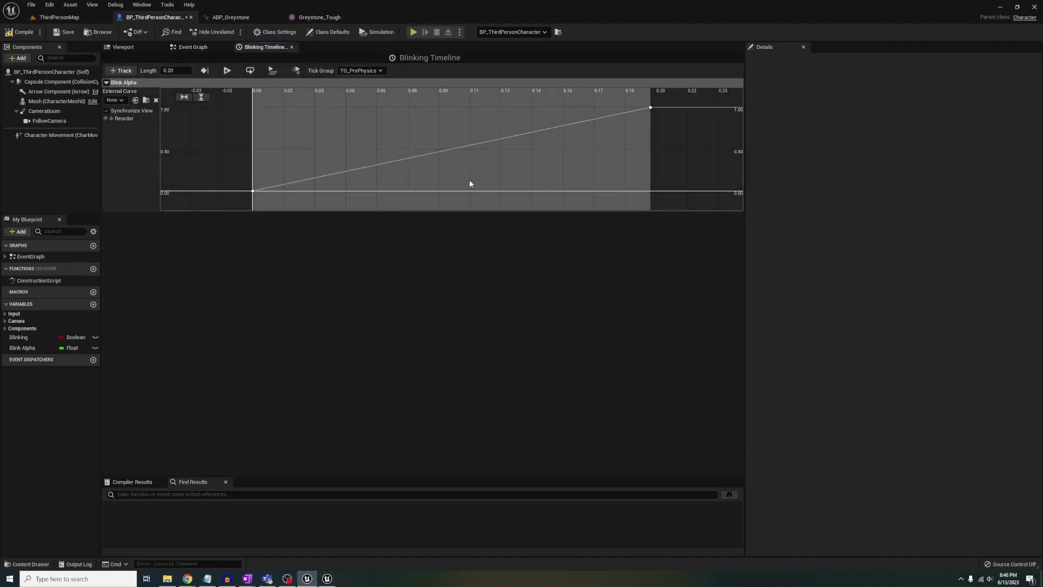
# - Set the Blinking timeline length to 0.20 and add a float track rising from 0 to 1
pyautogui.click(253, 190)
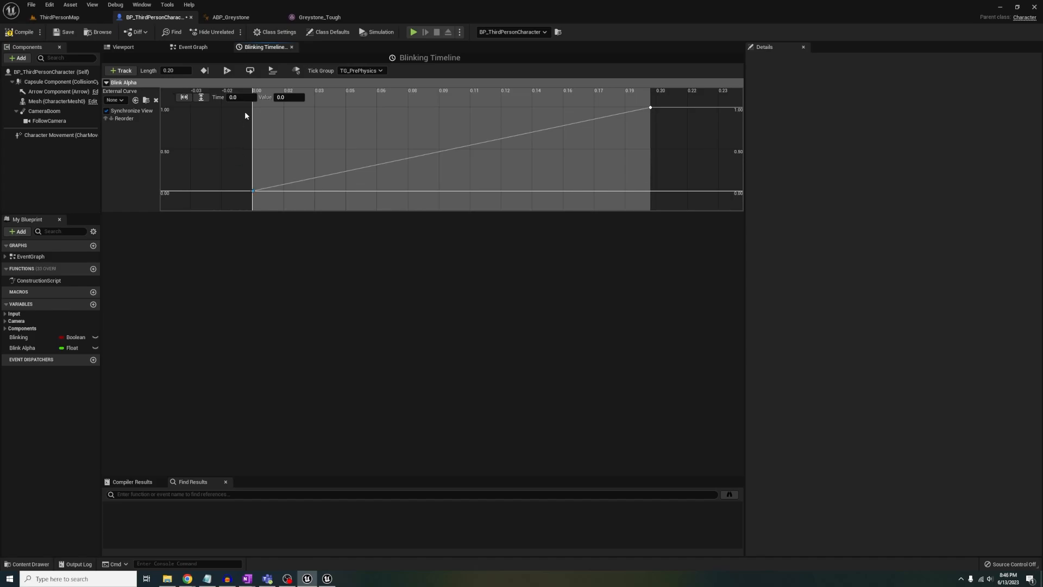
pyautogui.click(651, 107)
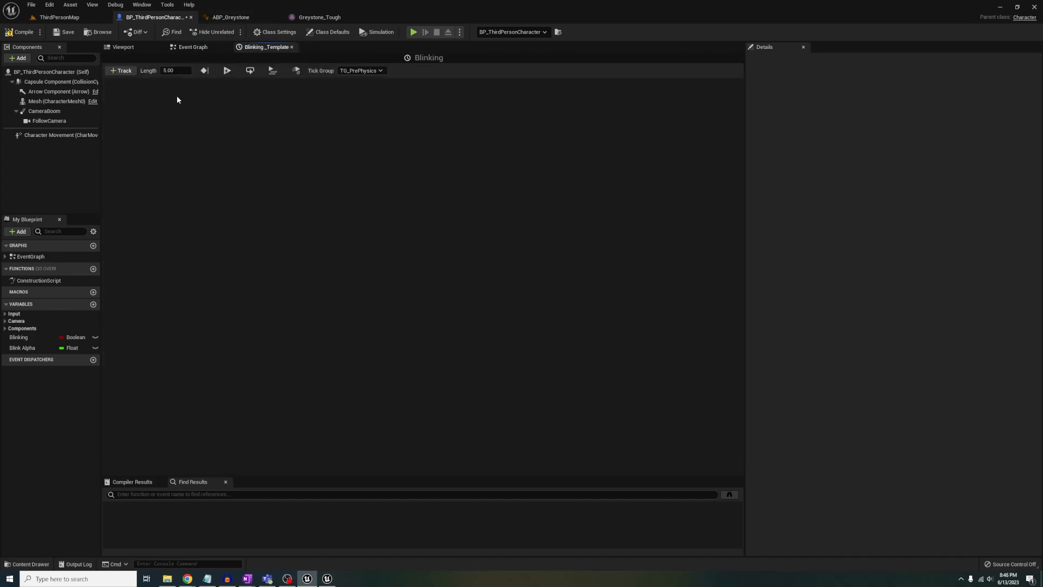
pyautogui.click(120, 71)
pyautogui.write('0.2')
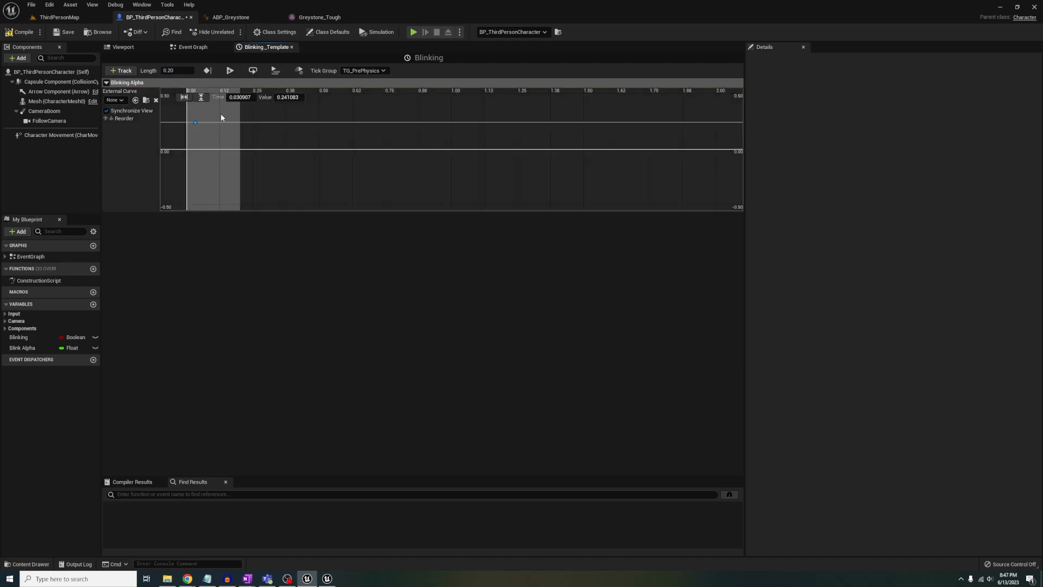
pyautogui.moveTo(195, 121); pyautogui.dragTo(220, 114)
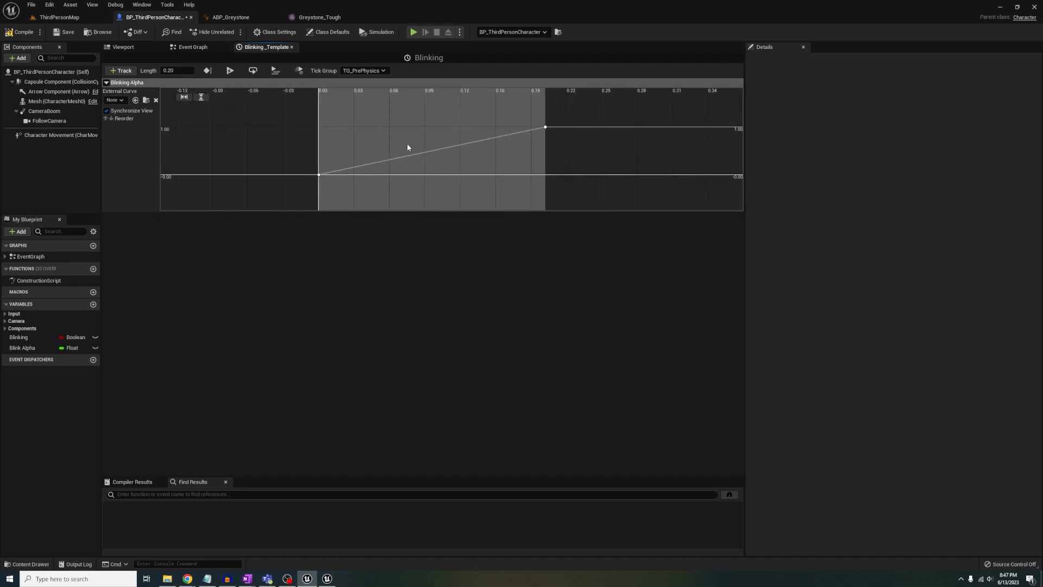
# - Compare against the existing timeline curve, then close the timeline editors
pyautogui.click(193, 47)
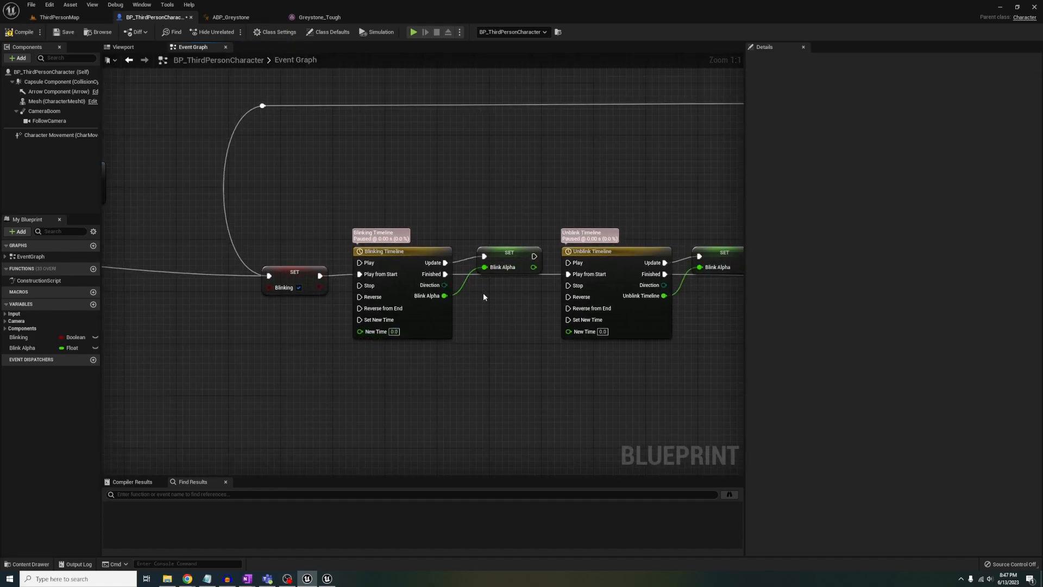
pyautogui.doubleClick(384, 251)
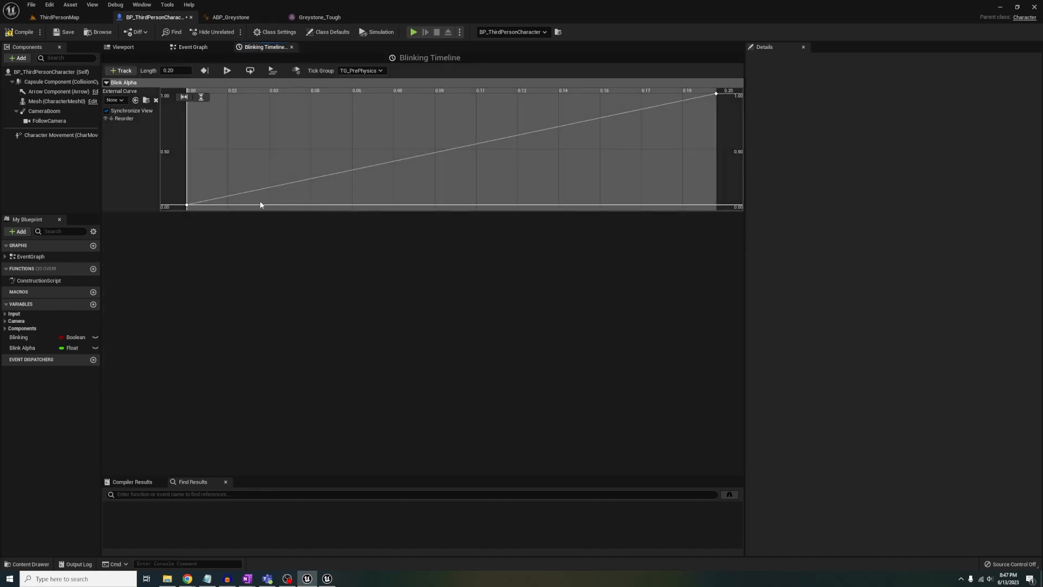
pyautogui.click(192, 47)
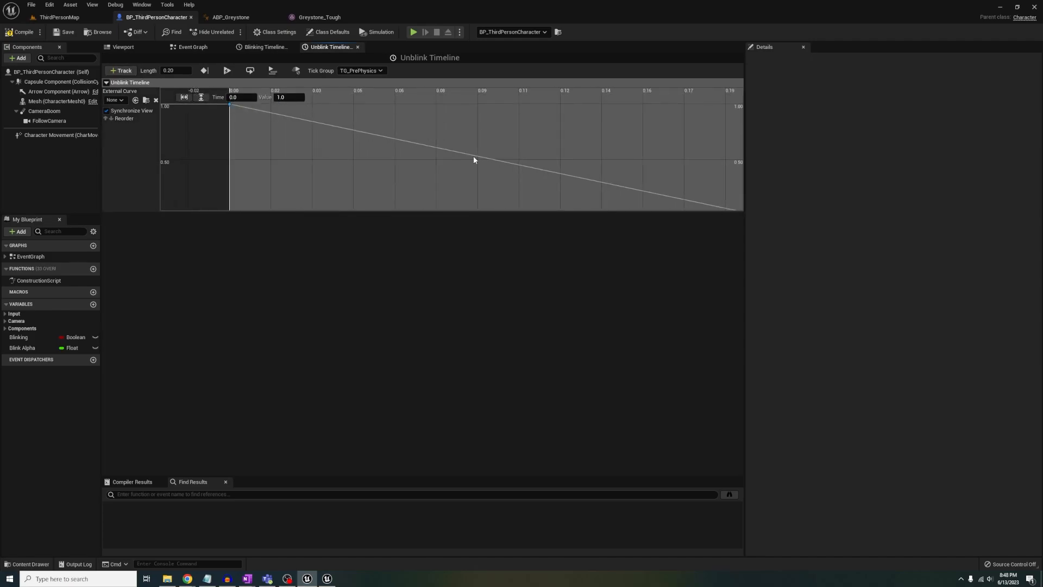
pyautogui.click(122, 71)
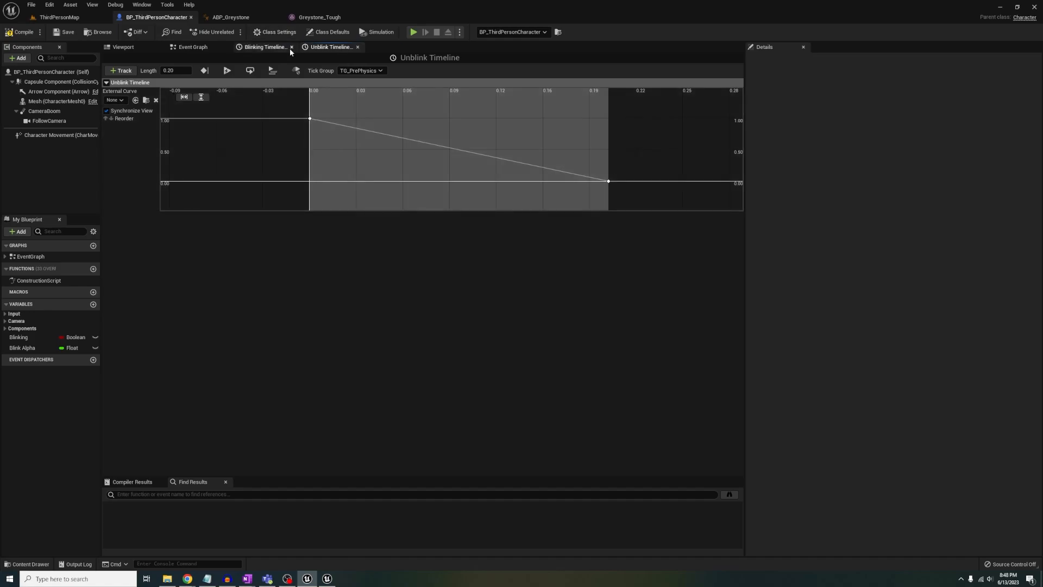
pyautogui.click(193, 46)
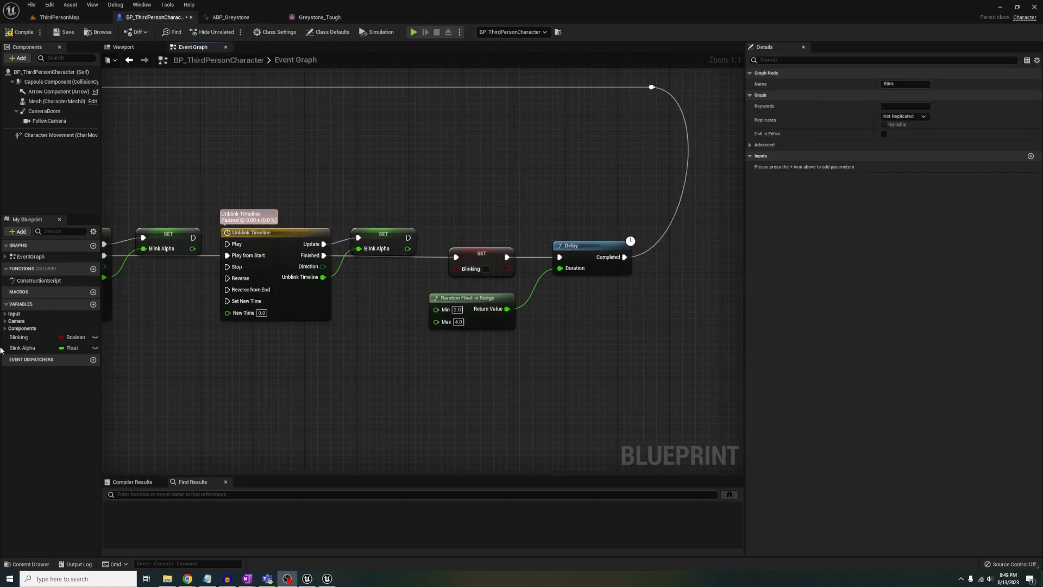
pyautogui.moveTo(574, 268)
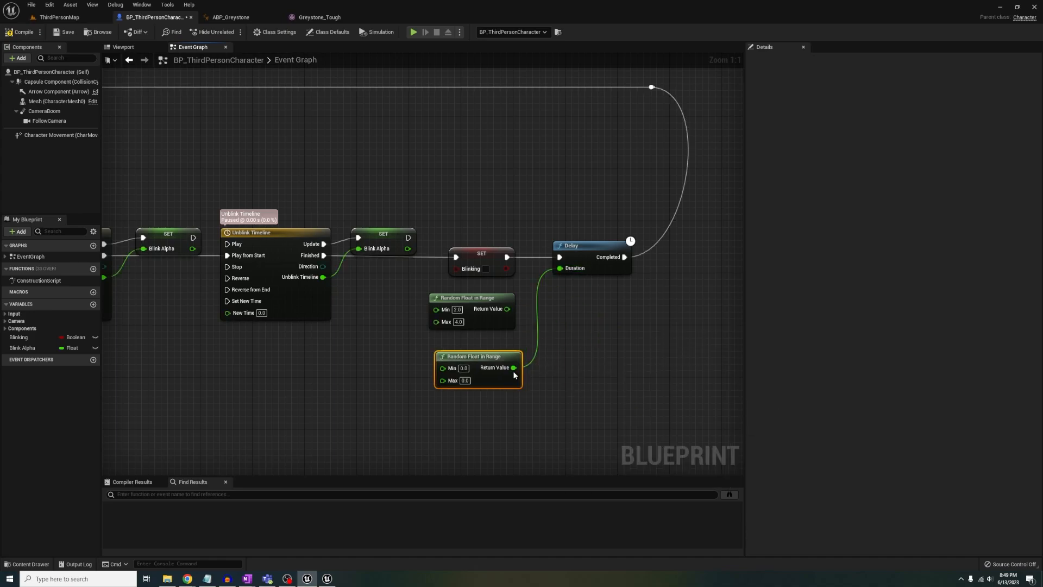
pyautogui.moveTo(502, 361)
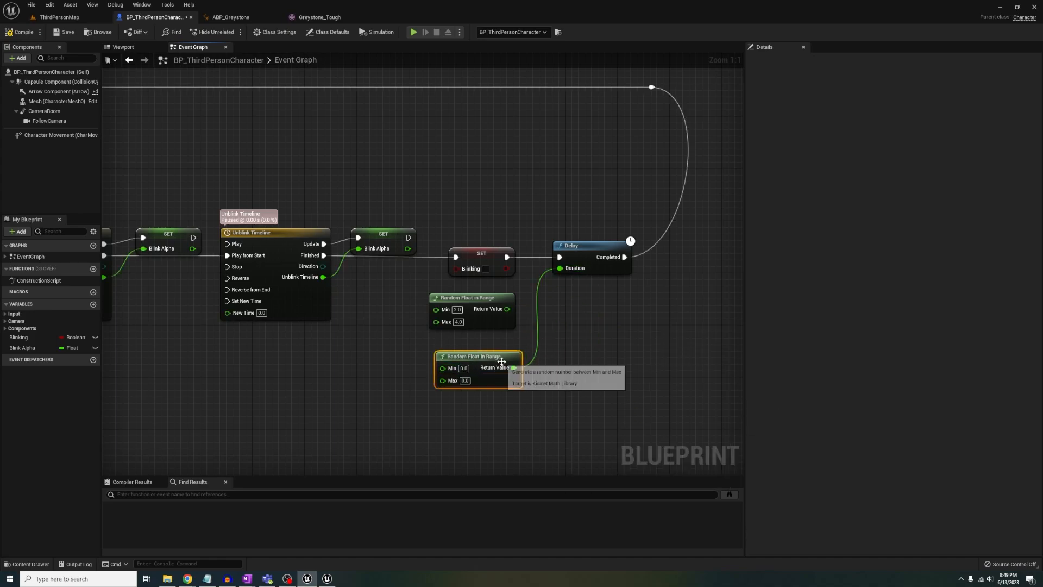
# - Zoom out and pan to review the whole blink loop, then return to the ThirdPersonMap level editor
pyautogui.scroll(-3)
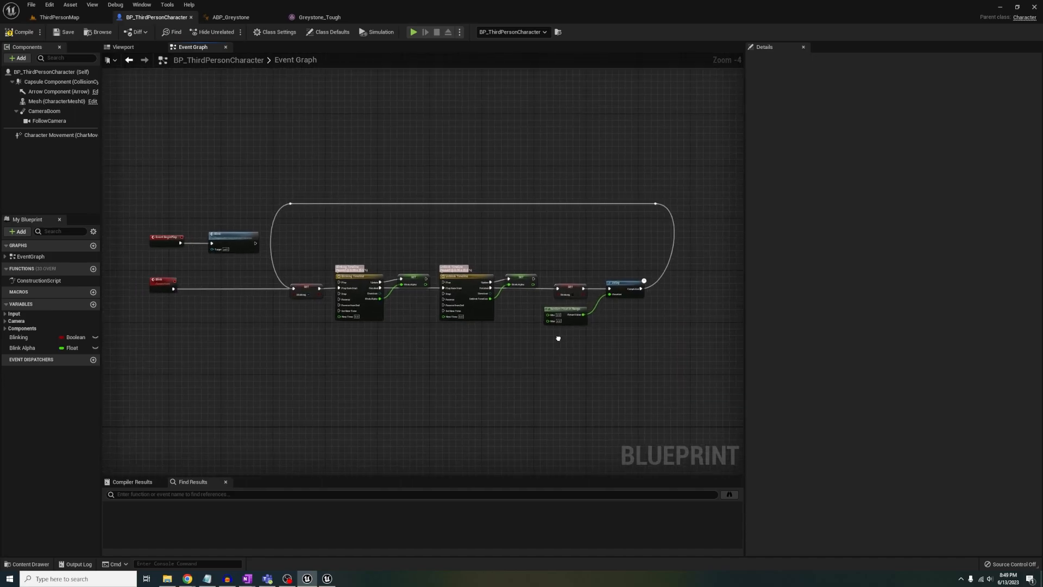
pyautogui.moveTo(557, 338); pyautogui.dragTo(302, 202)
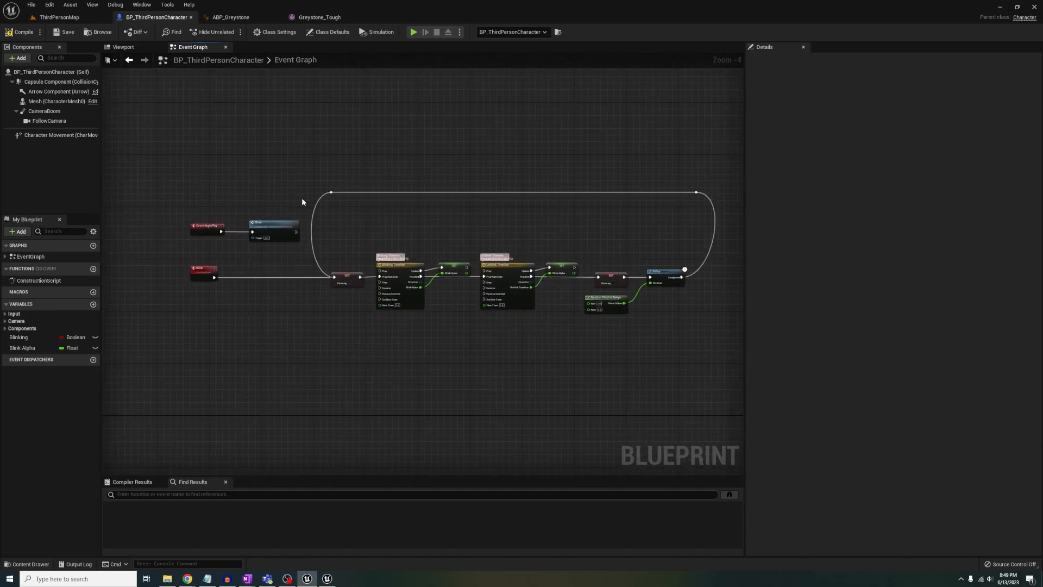
pyautogui.click(58, 16)
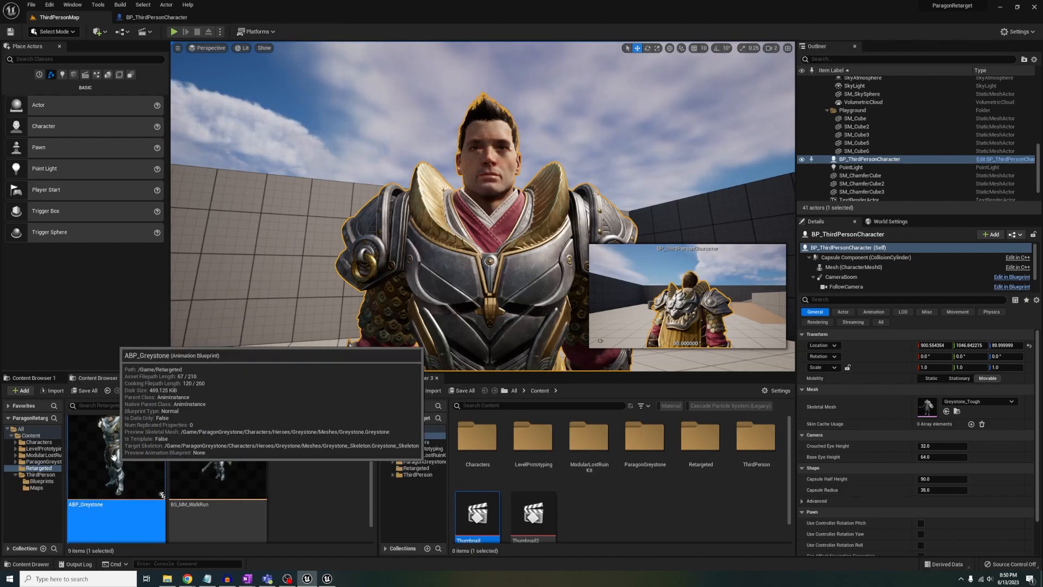
# - Open ABP_Greystone from the Content Browser and show its Event Graph
pyautogui.doubleClick(115, 459)
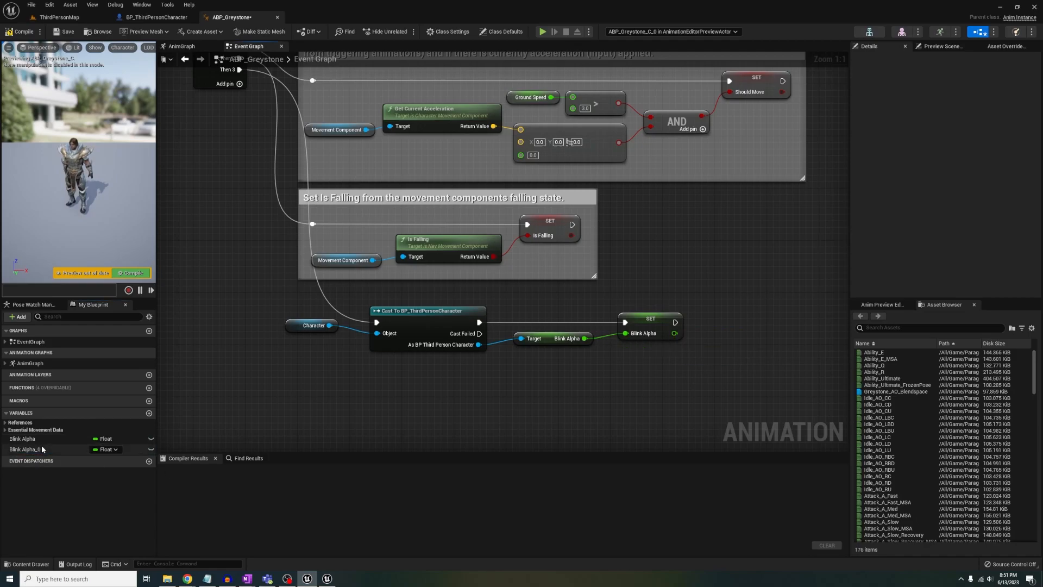
pyautogui.click(180, 46)
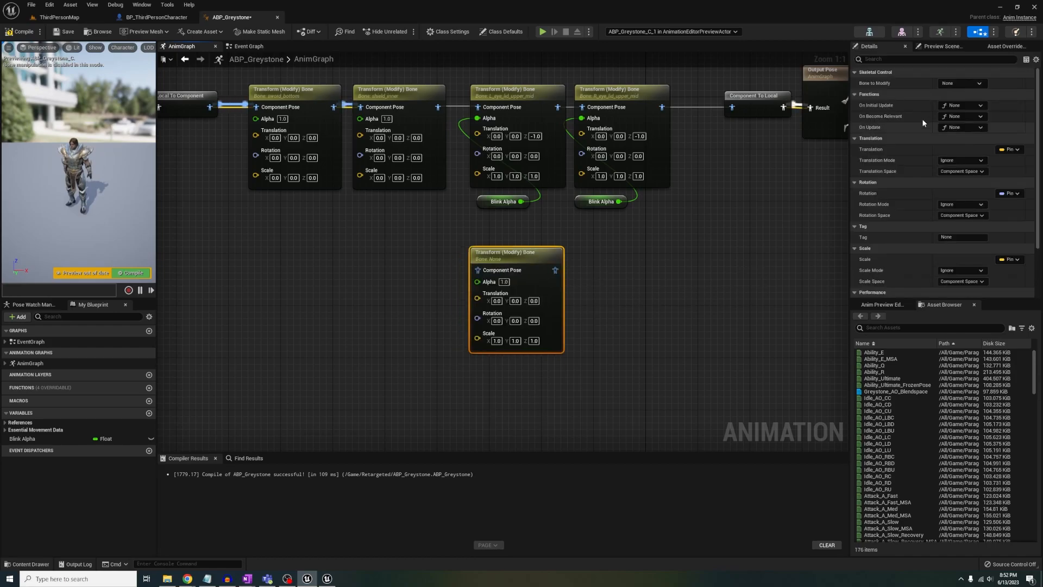
# - Point a Transform (Modify) Bone at an eyelid bone with Add to Existing, wire Blink Alpha, then Play
pyautogui.click(960, 82)
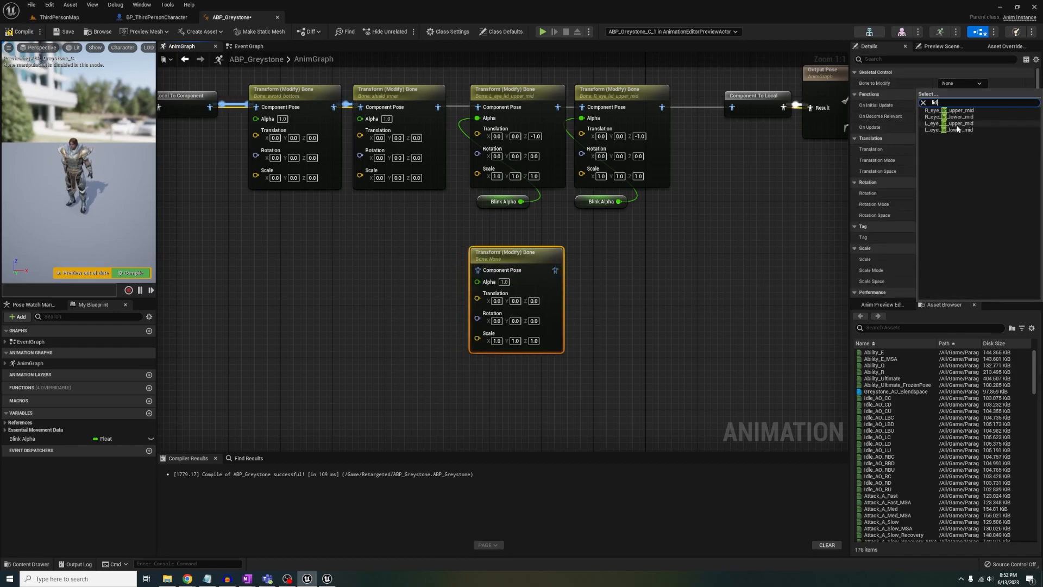
pyautogui.click(949, 123)
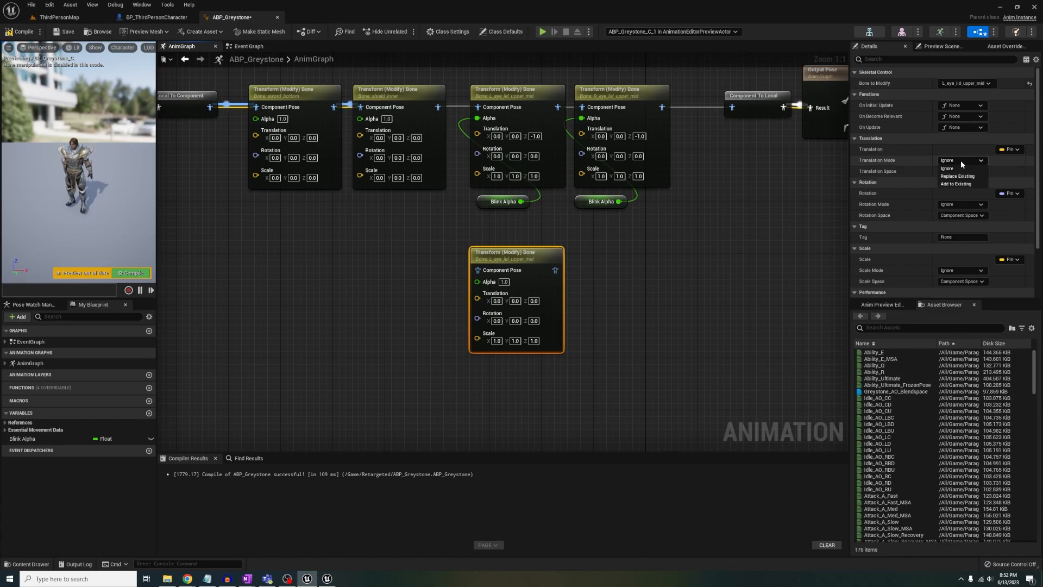
pyautogui.click(602, 254)
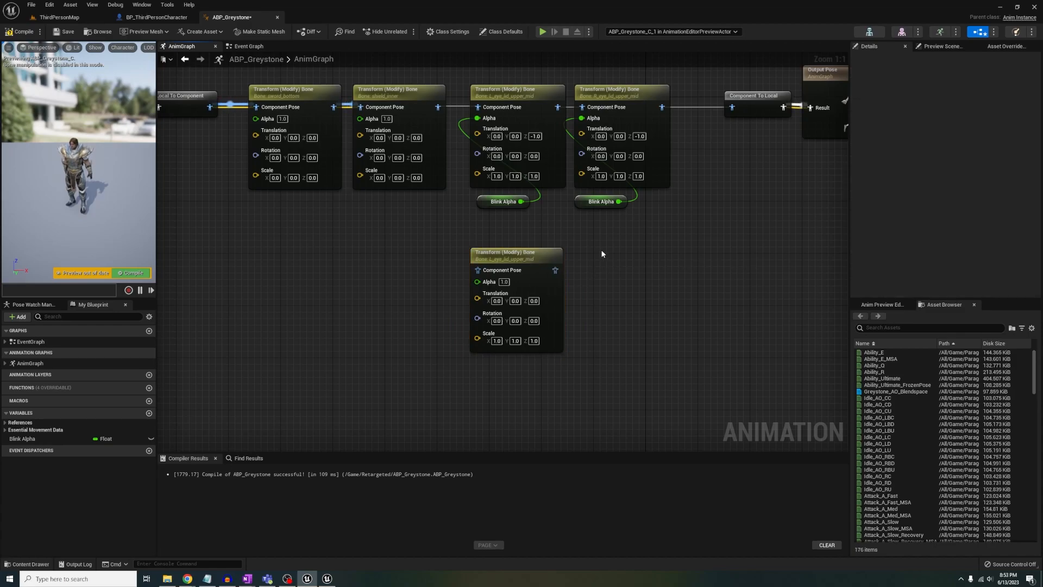
pyautogui.click(619, 255)
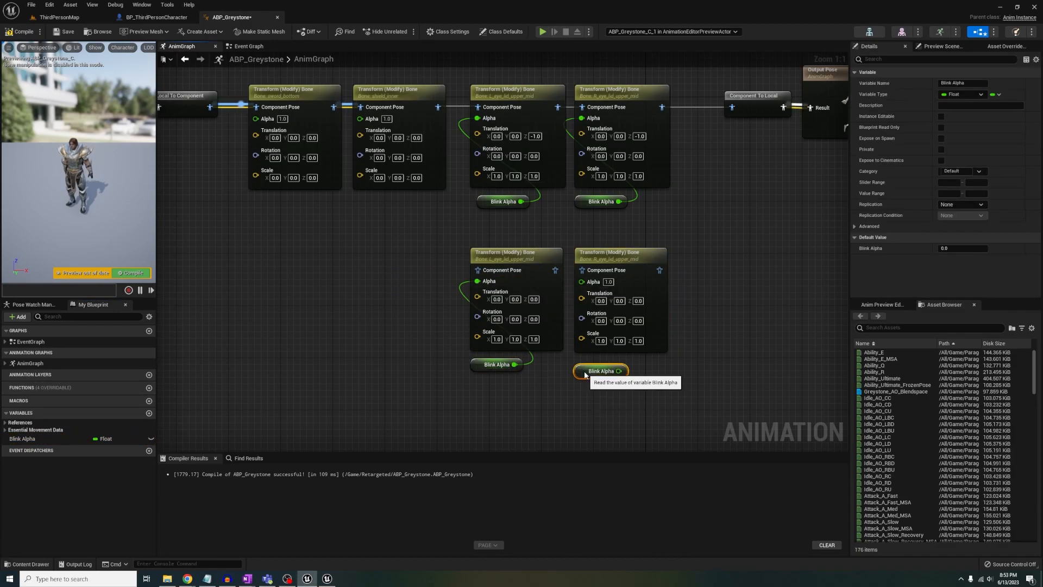
pyautogui.click(599, 370)
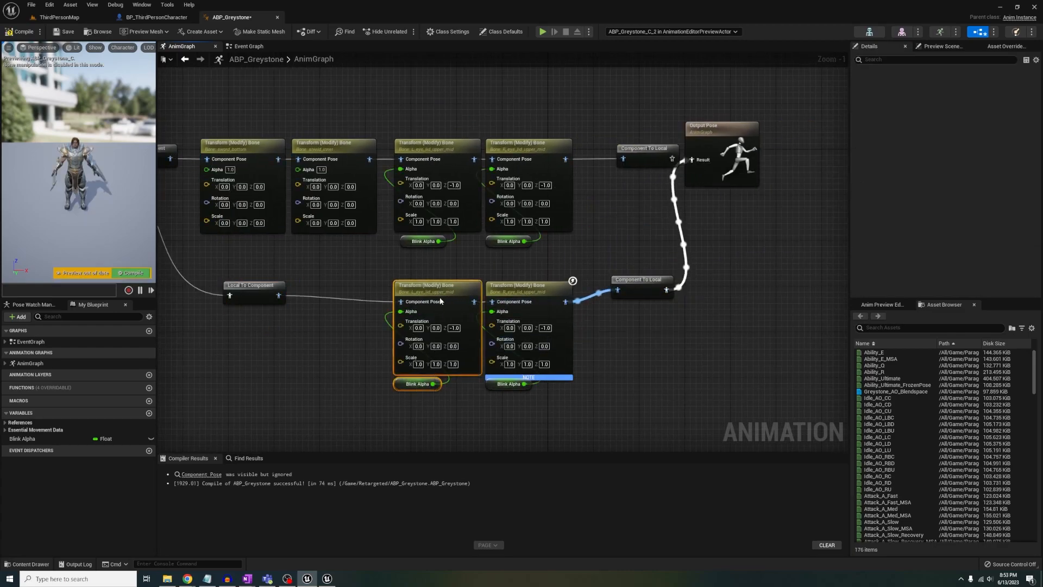
pyautogui.click(58, 17)
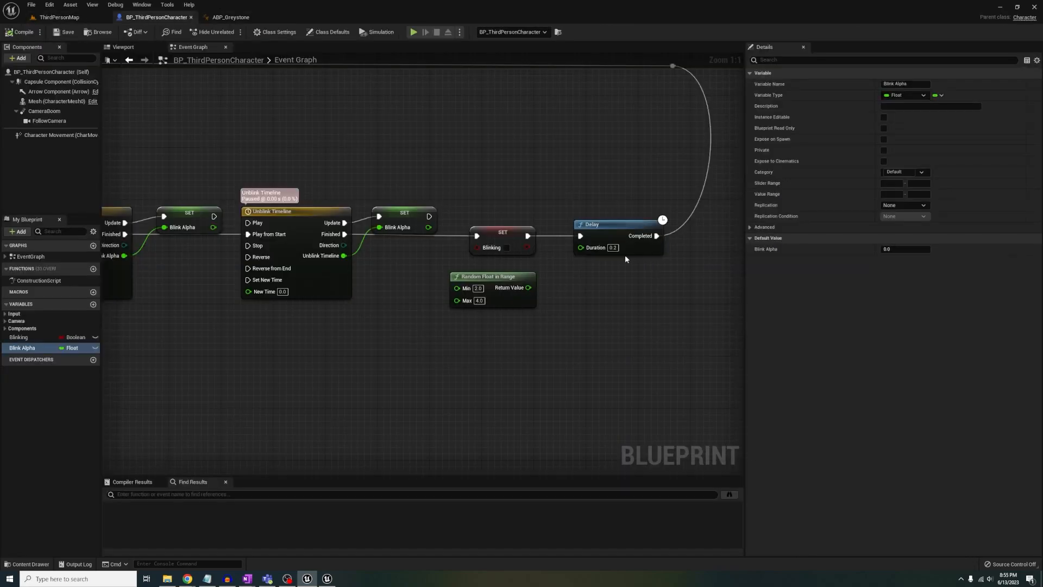
pyautogui.click(59, 17)
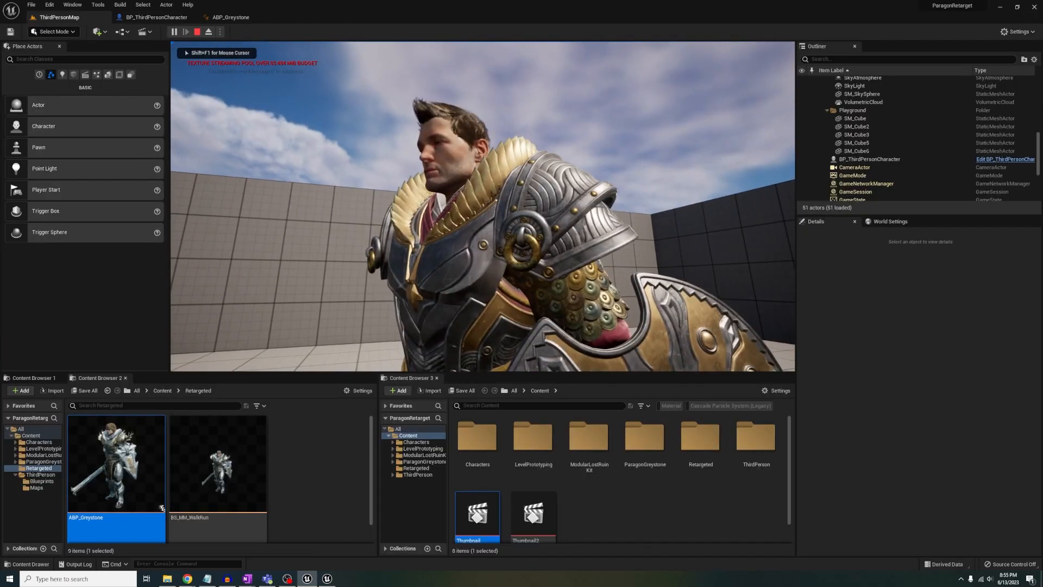